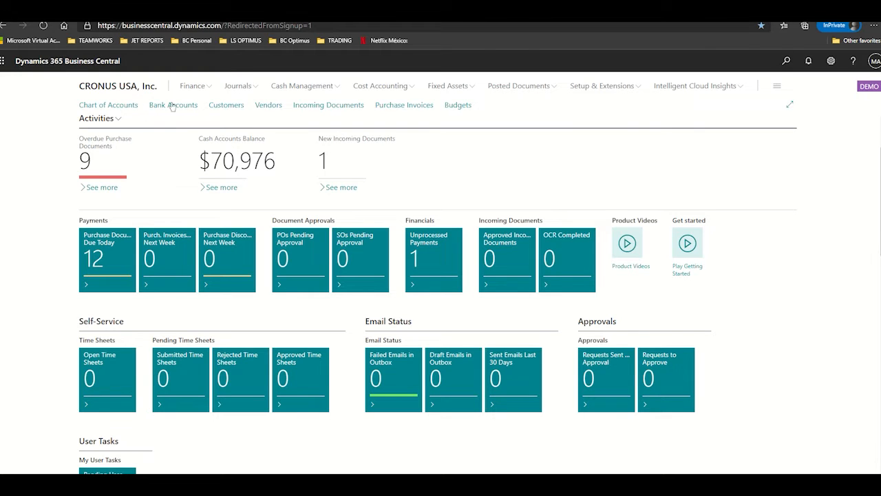
{"action": "mouse_move", "coordinate": [641, 276]}
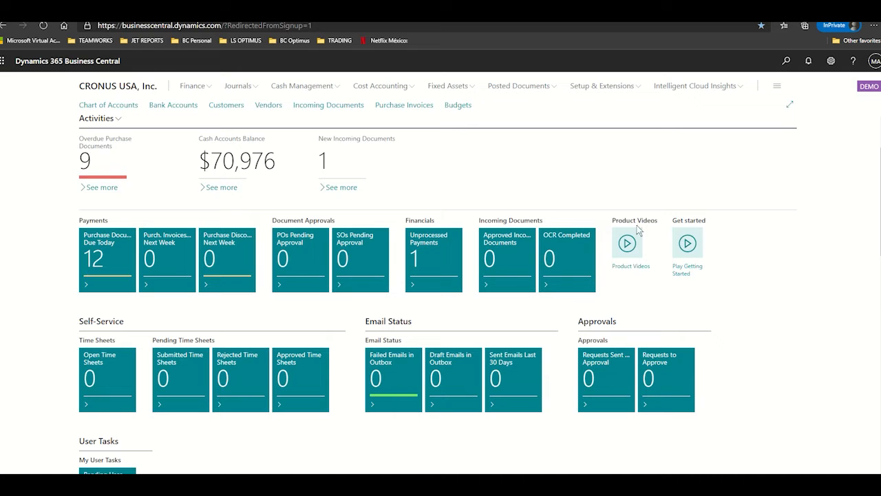
{"action": "mouse_move", "coordinate": [688, 242]}
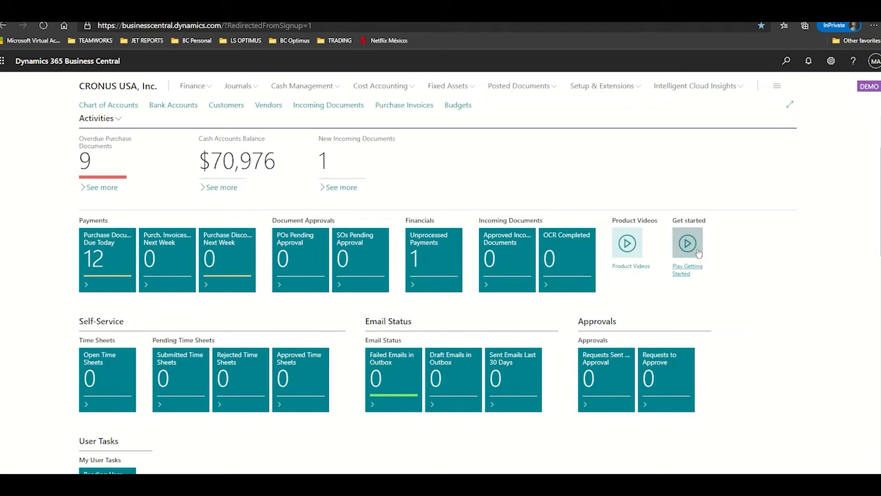
Step: Show the Hi! welcome window with Introduction, Get Started and Get Assistance tiles
{"action": "left_click", "coordinate": [687, 244]}
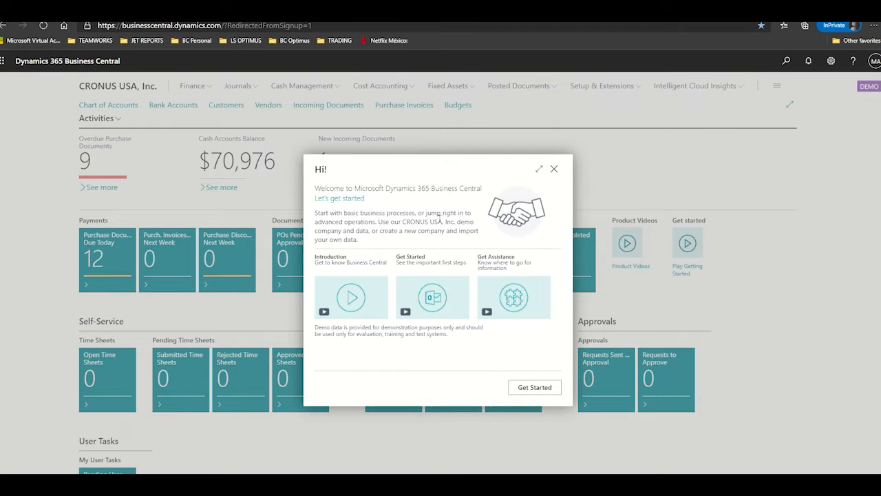
{"action": "mouse_move", "coordinate": [323, 270]}
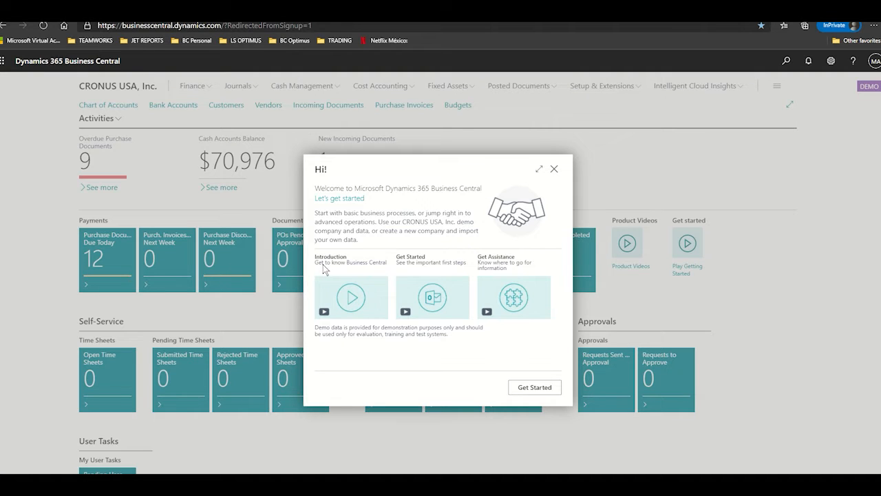
{"action": "mouse_move", "coordinate": [412, 263]}
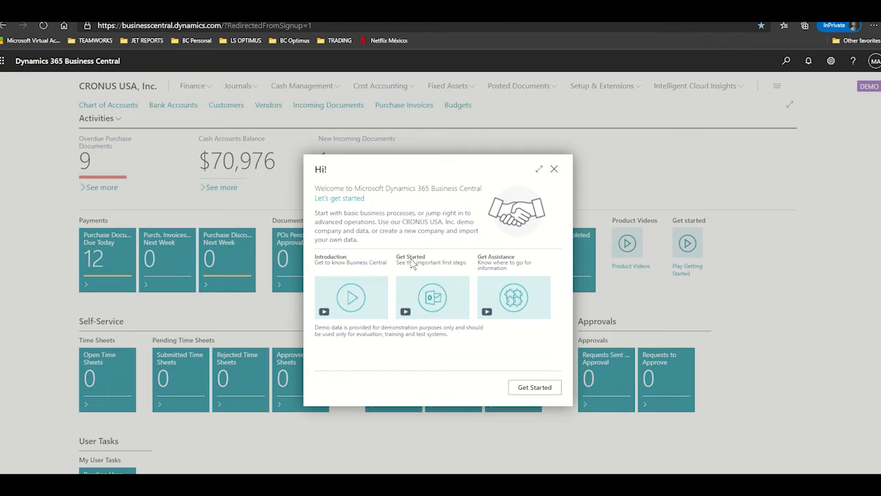
{"action": "mouse_move", "coordinate": [497, 270]}
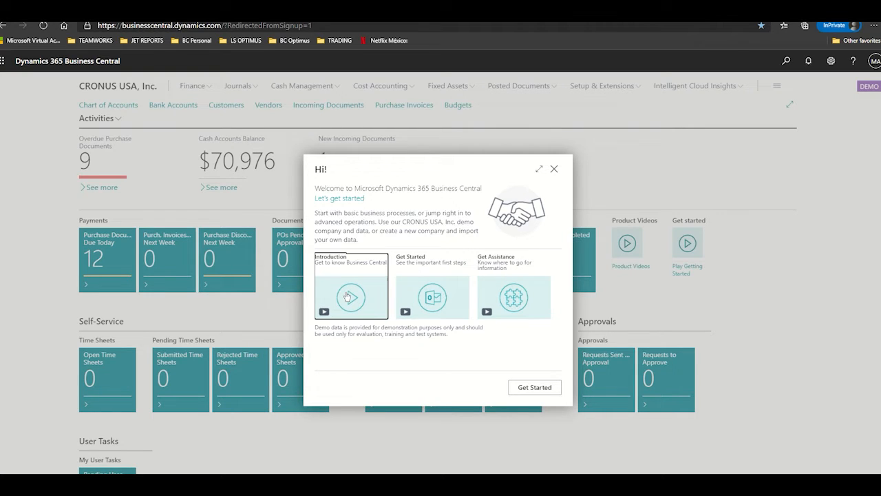
Step: Load the Business Central Introduction video from the welcome window
{"action": "left_click", "coordinate": [350, 285]}
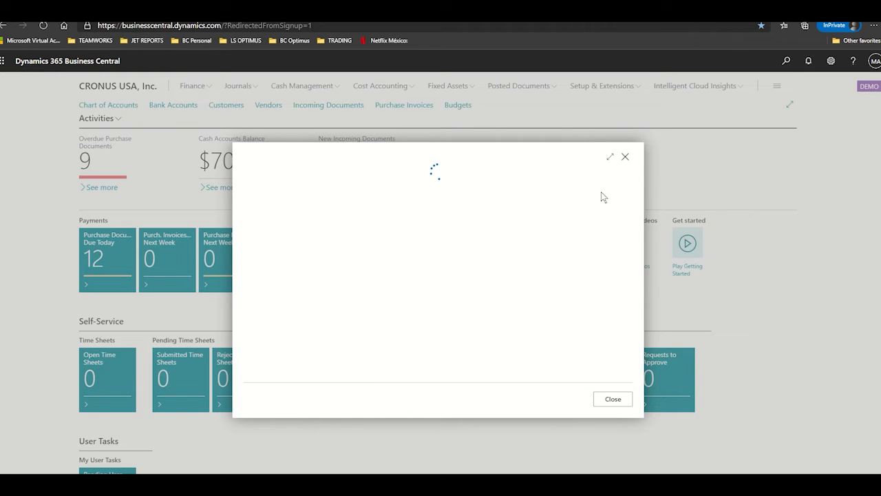
{"action": "mouse_move", "coordinate": [460, 209]}
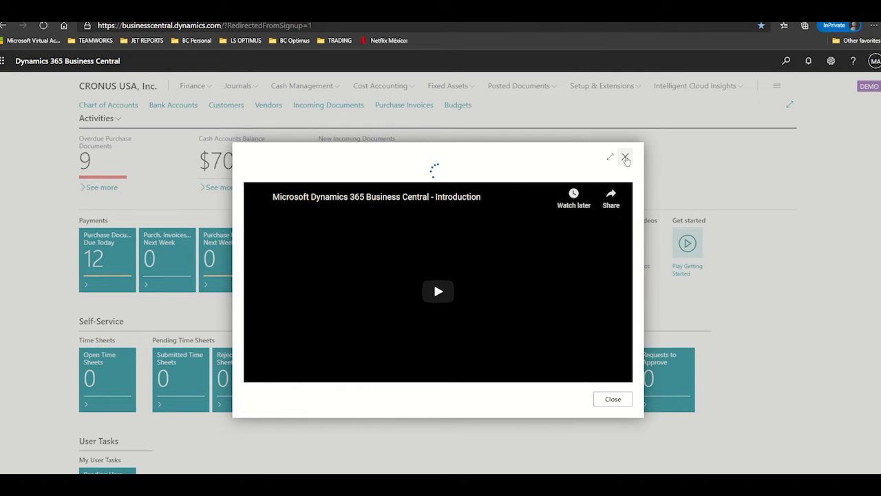
{"action": "mouse_move", "coordinate": [625, 157]}
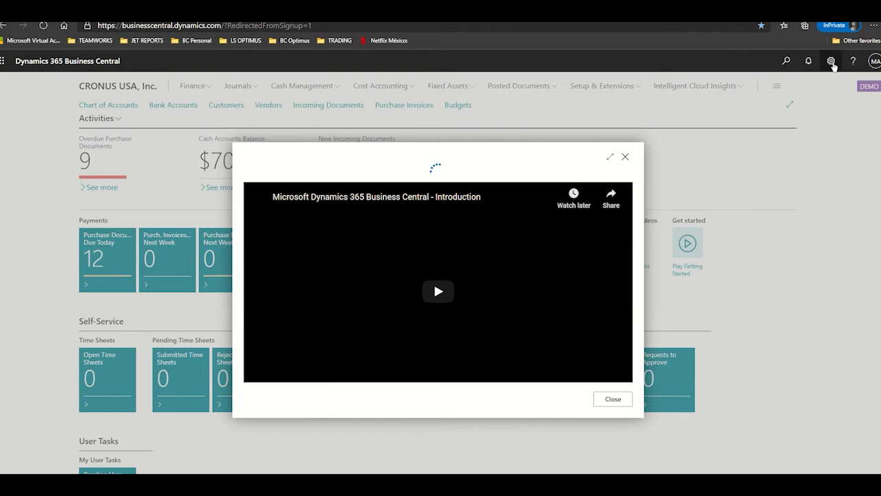
Step: Show the Help and Support page from the ? help icon
{"action": "left_click", "coordinate": [853, 61]}
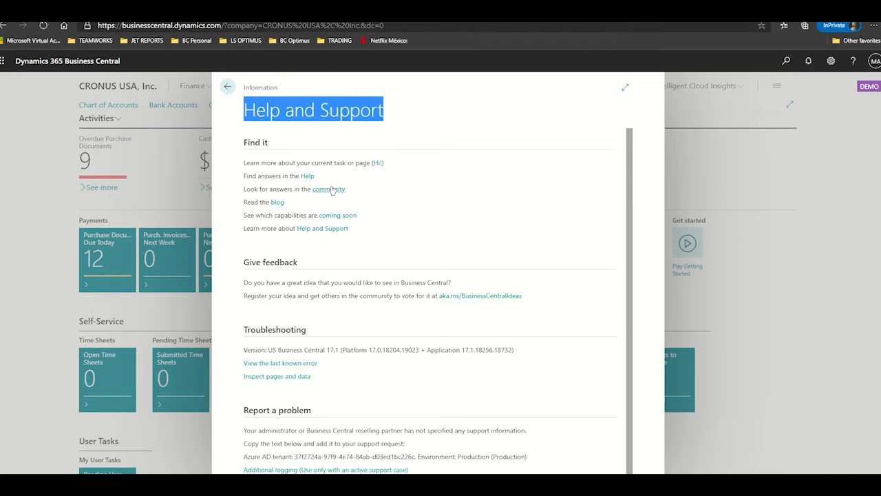
{"action": "mouse_move", "coordinate": [309, 232]}
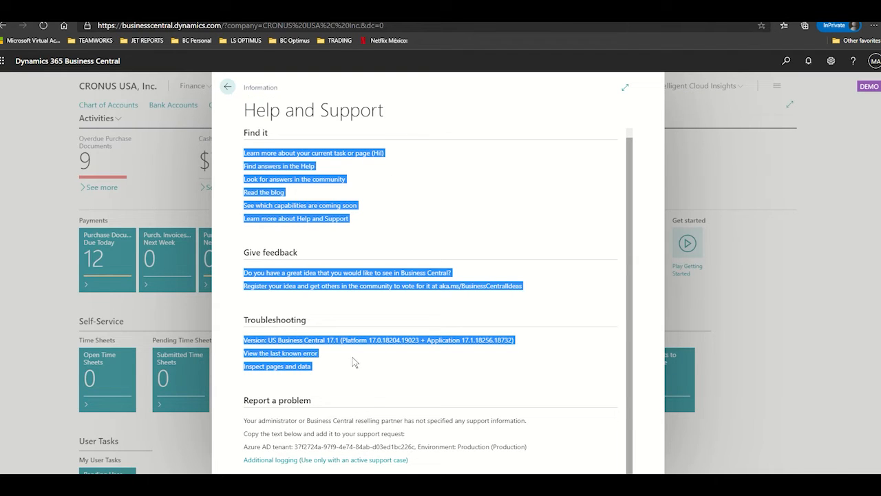
Step: Follow the Help and Support link under Find it to the Docs site
{"action": "left_click", "coordinate": [295, 179]}
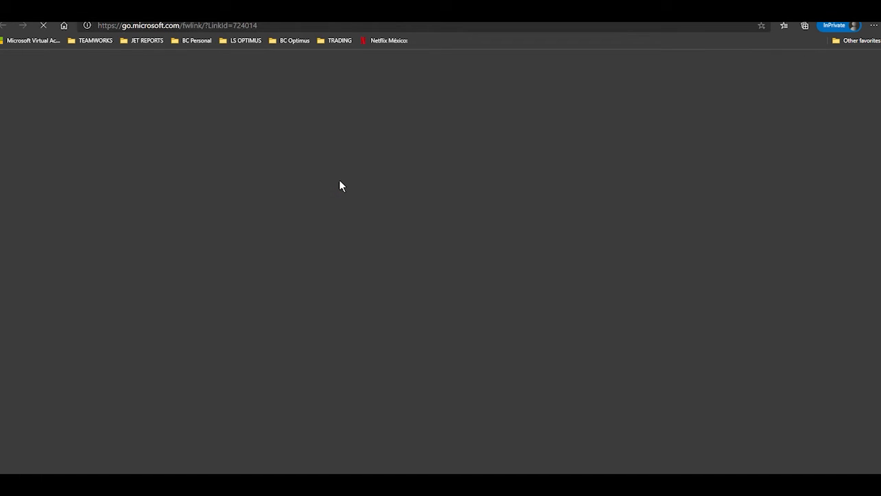
{"action": "mouse_move", "coordinate": [214, 122]}
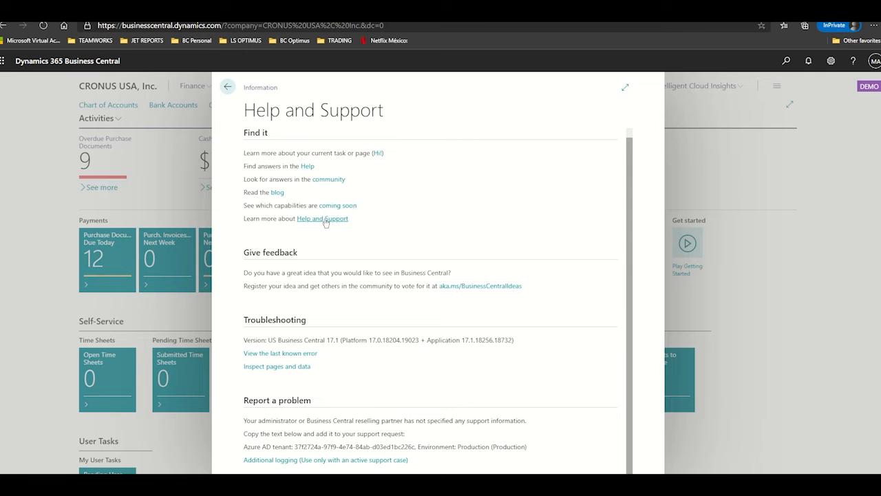
{"action": "mouse_move", "coordinate": [306, 167]}
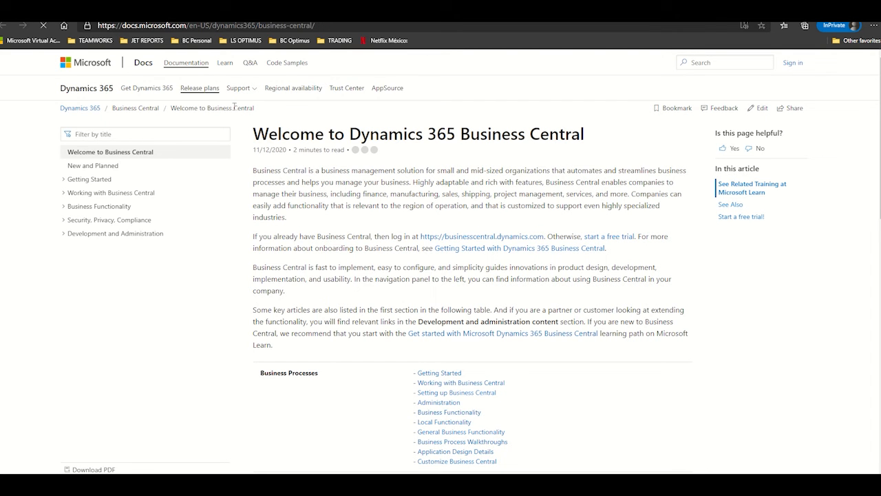
Step: Expand the Getting Started and Working with Business Central contents sections on Docs
{"action": "left_click", "coordinate": [90, 179]}
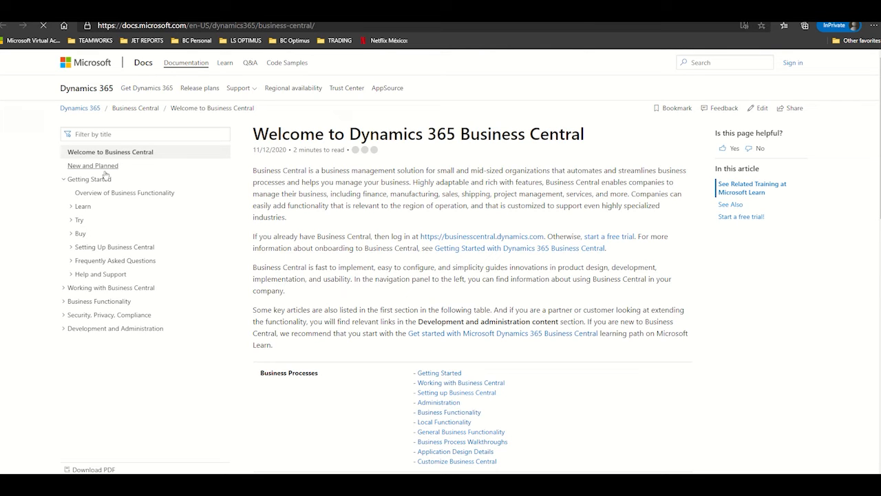
{"action": "scroll", "scroll_direction": "down", "scroll_amount": 3}
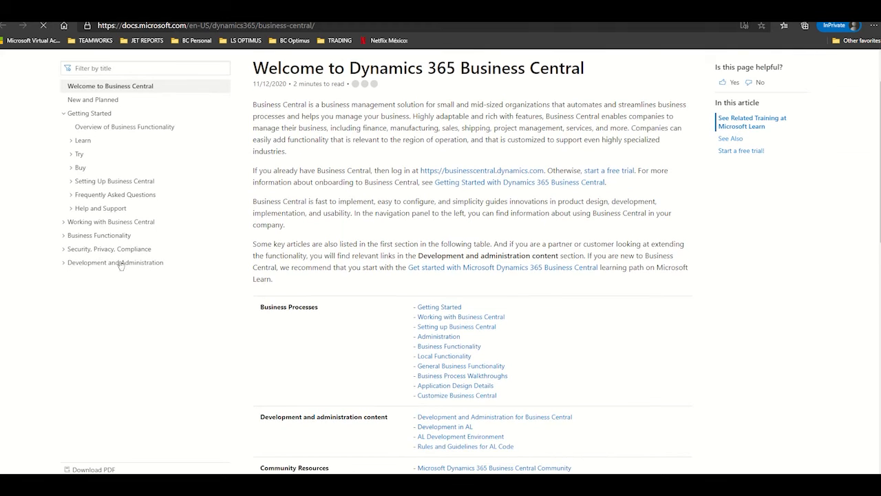
{"action": "left_click", "coordinate": [111, 220]}
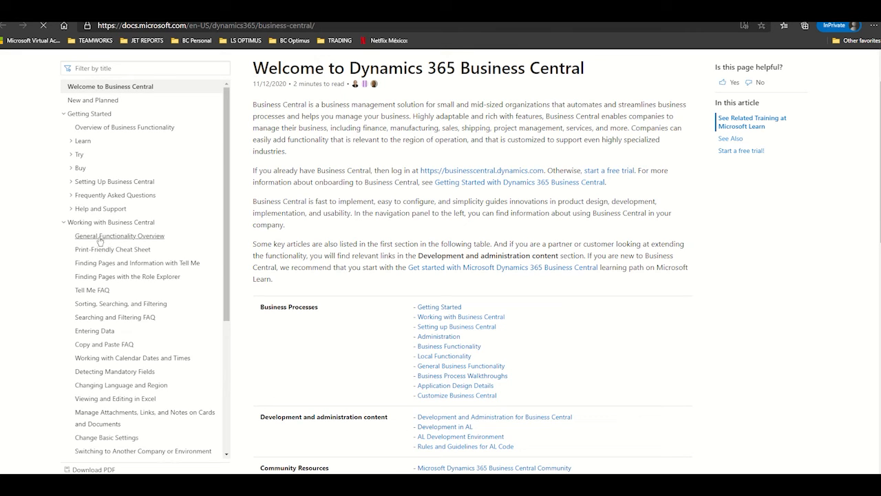
{"action": "left_click", "coordinate": [118, 236]}
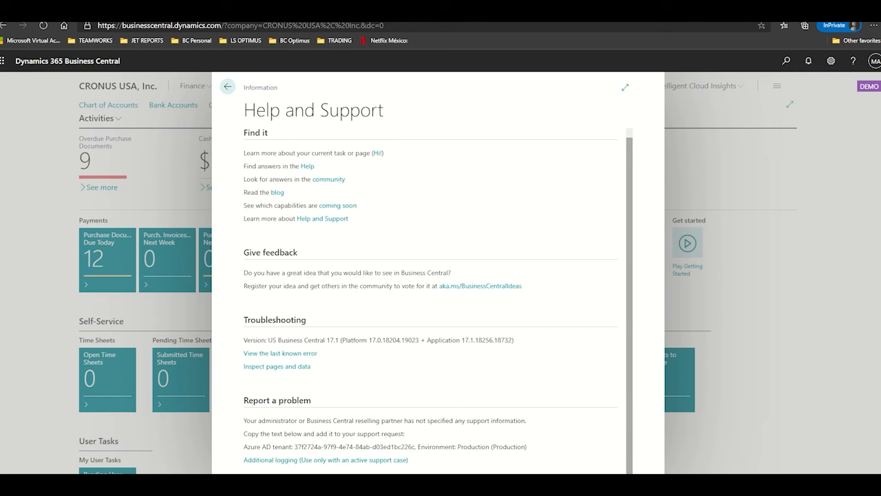
{"action": "mouse_move", "coordinate": [322, 217]}
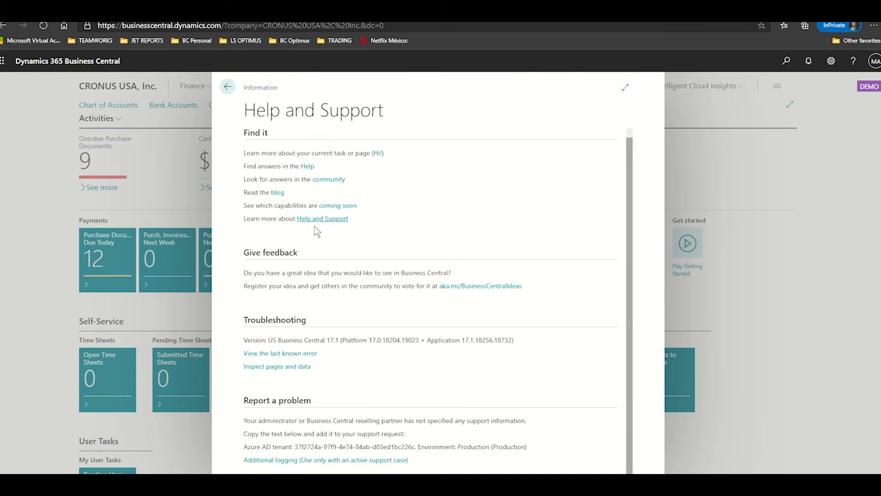
{"action": "mouse_move", "coordinate": [306, 461]}
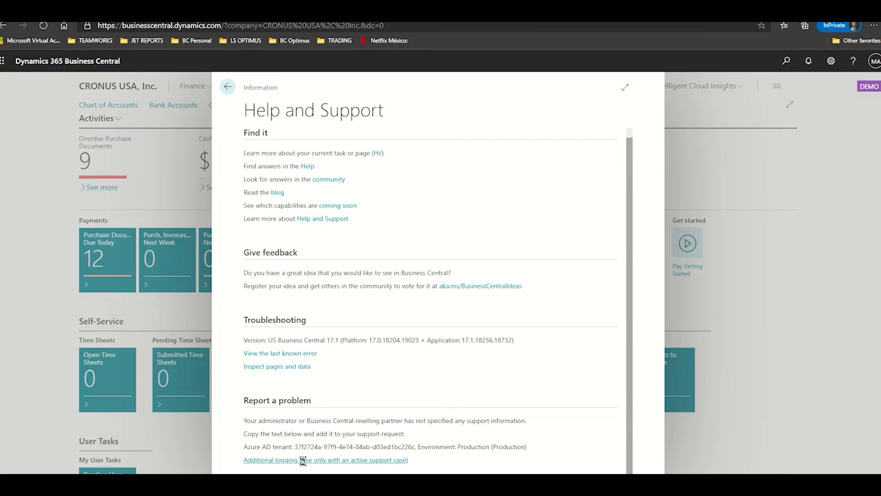
Step: Start switching on additional logging from Report a problem
{"action": "left_click", "coordinate": [270, 460]}
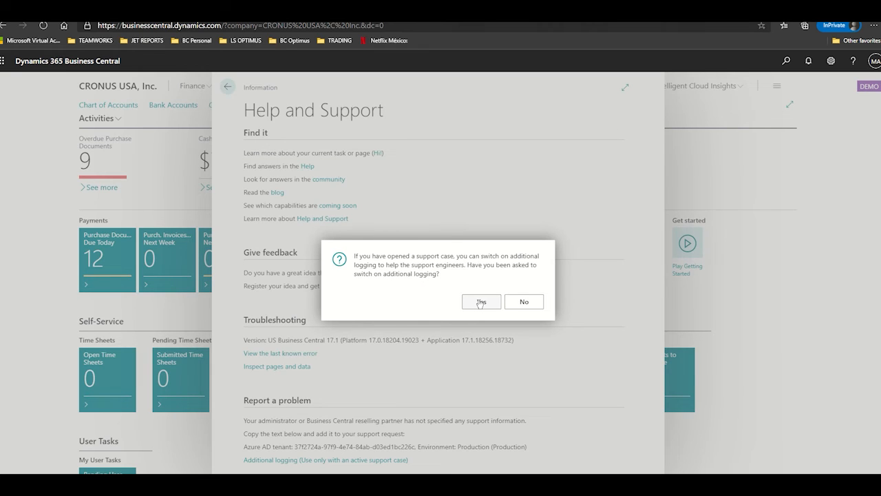
Step: Confirm a support case asked for logging and highlight the performance warning text
{"action": "left_click", "coordinate": [481, 301]}
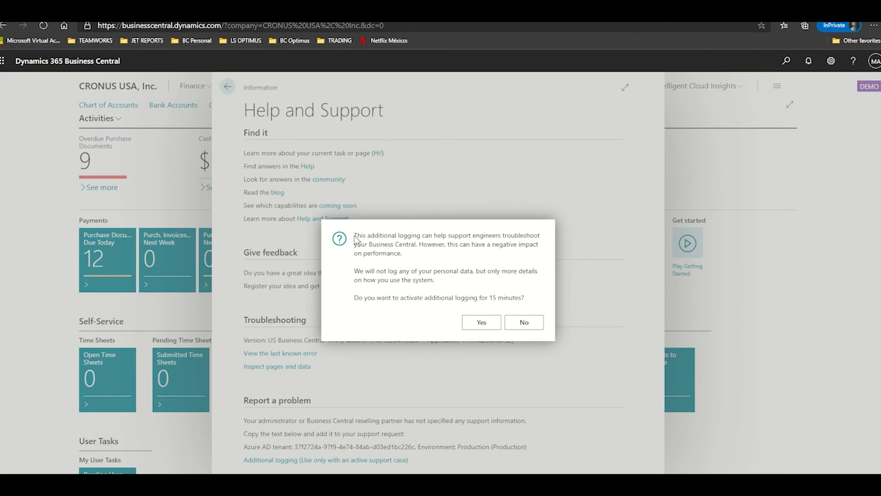
{"action": "double_click", "coordinate": [370, 234]}
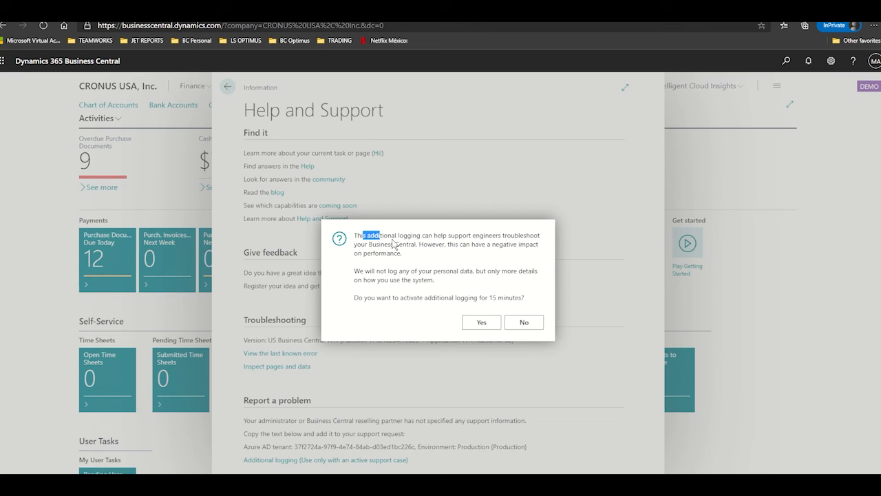
{"action": "left_click_drag", "start_coordinate": [357, 234], "coordinate": [403, 253]}
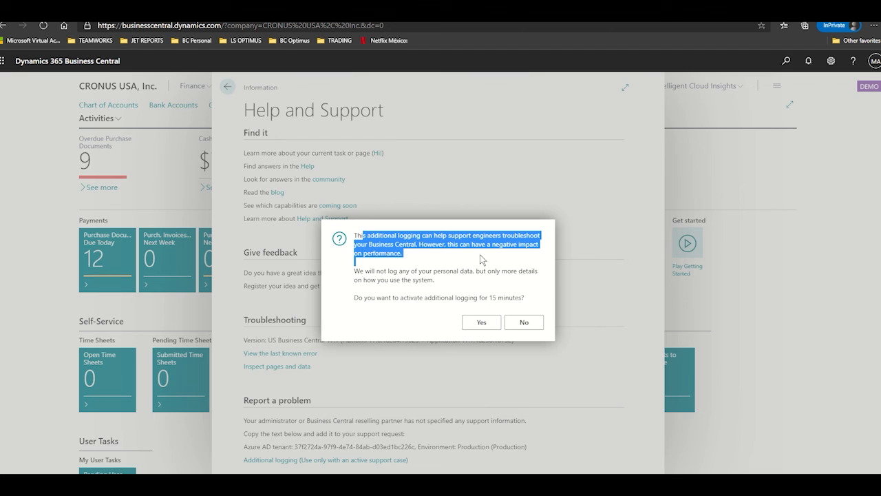
{"action": "mouse_move", "coordinate": [474, 256]}
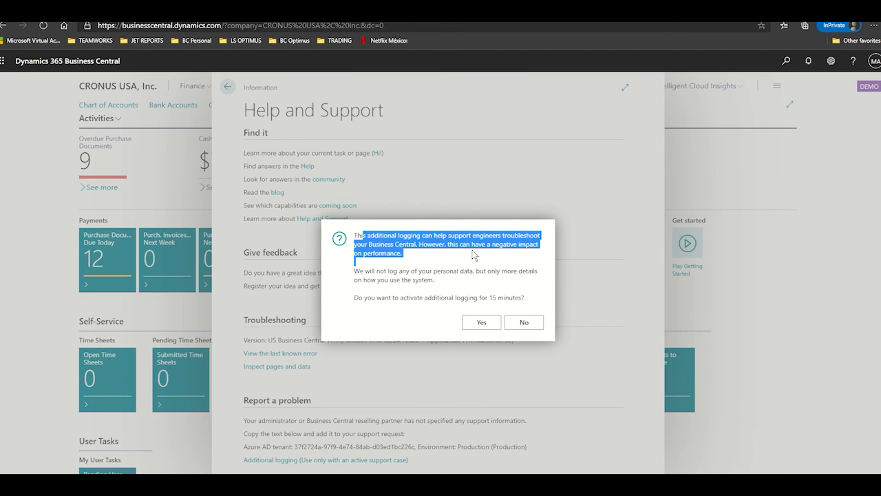
{"action": "mouse_move", "coordinate": [460, 259]}
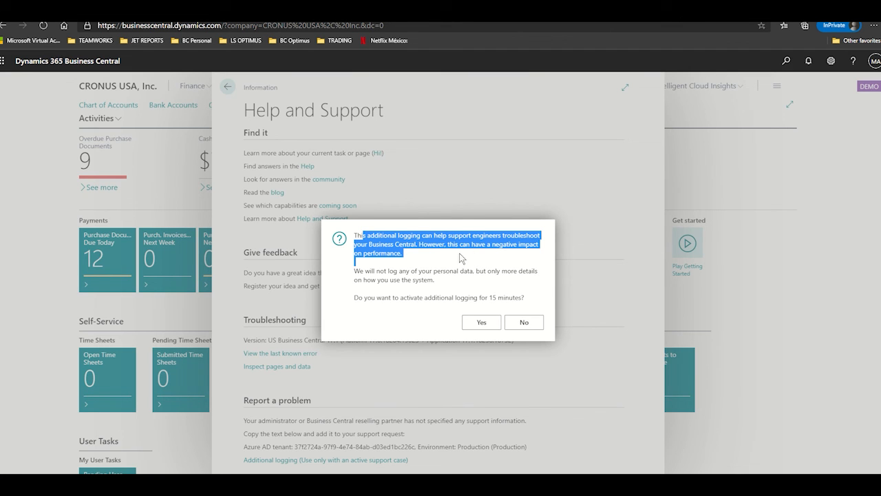